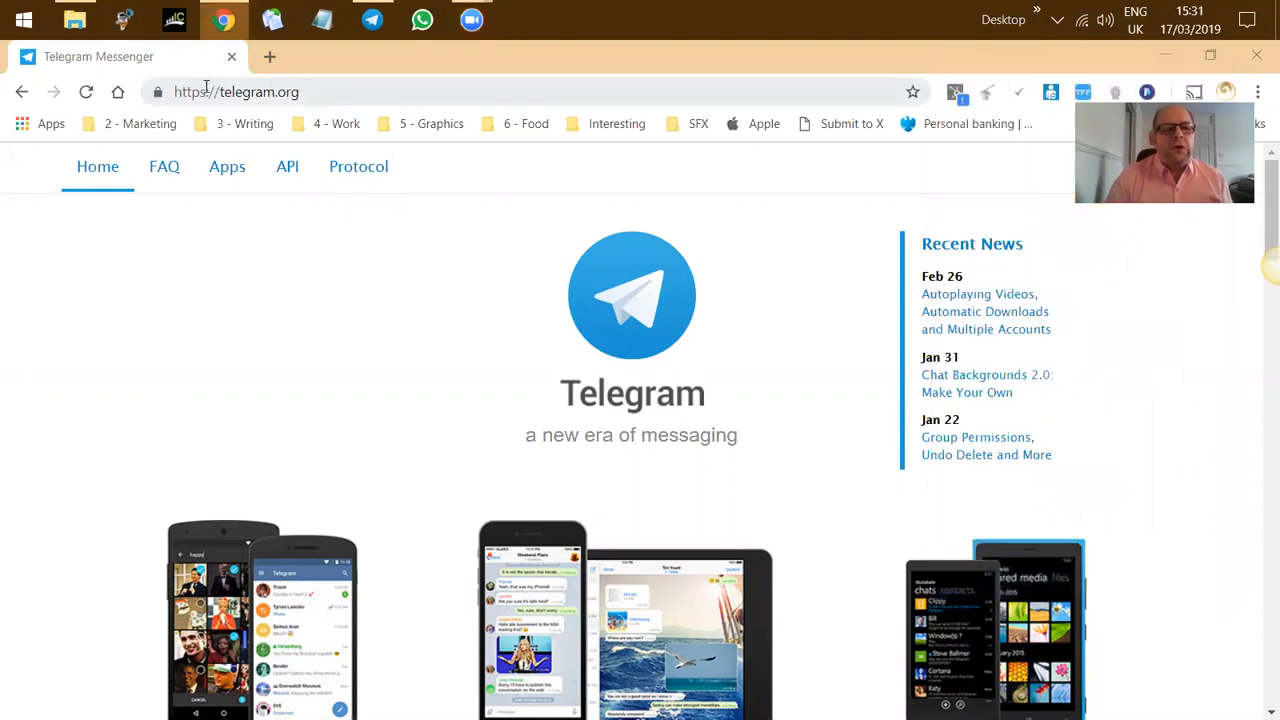
pyautogui.moveTo(96, 322)
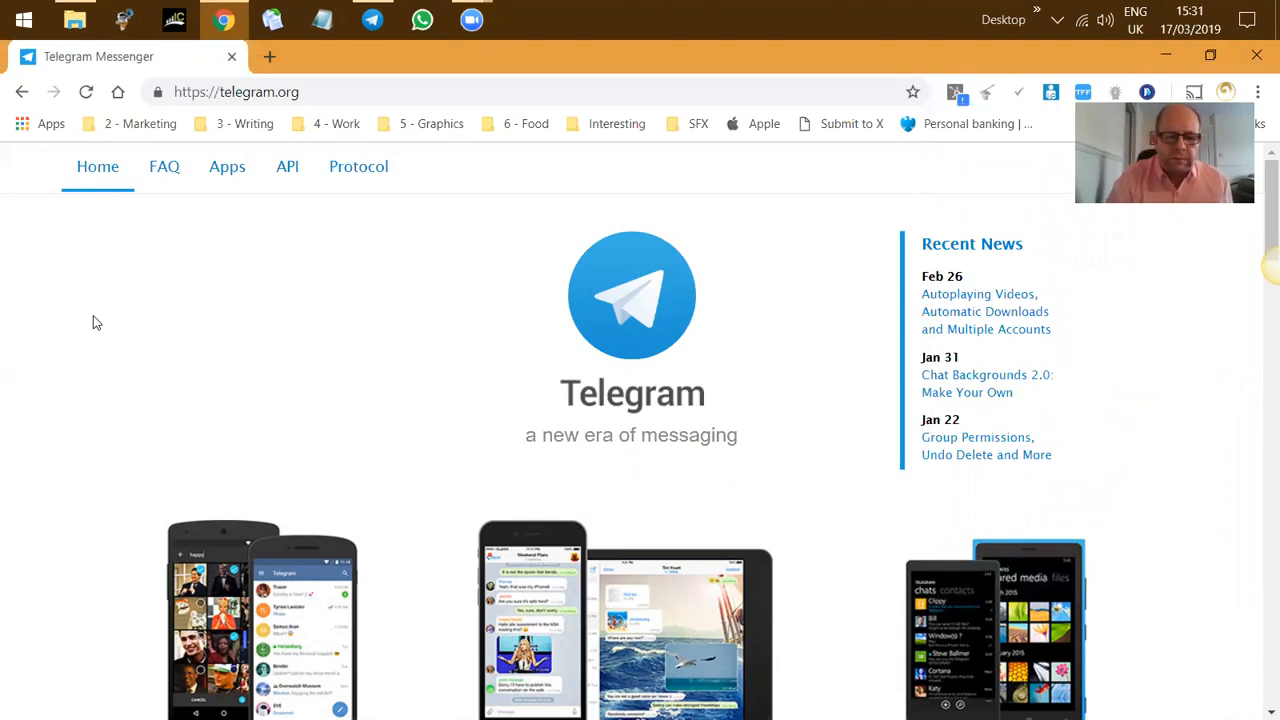
pyautogui.moveTo(72, 356)
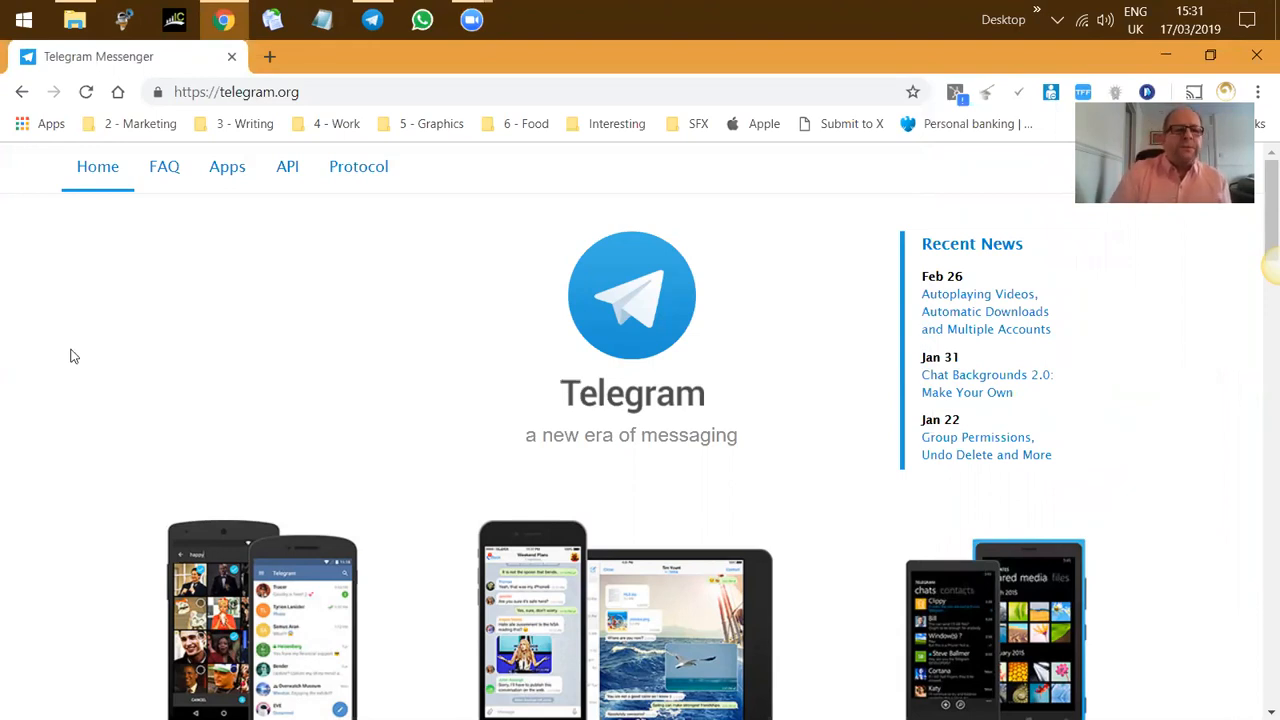
pyautogui.moveTo(84, 364)
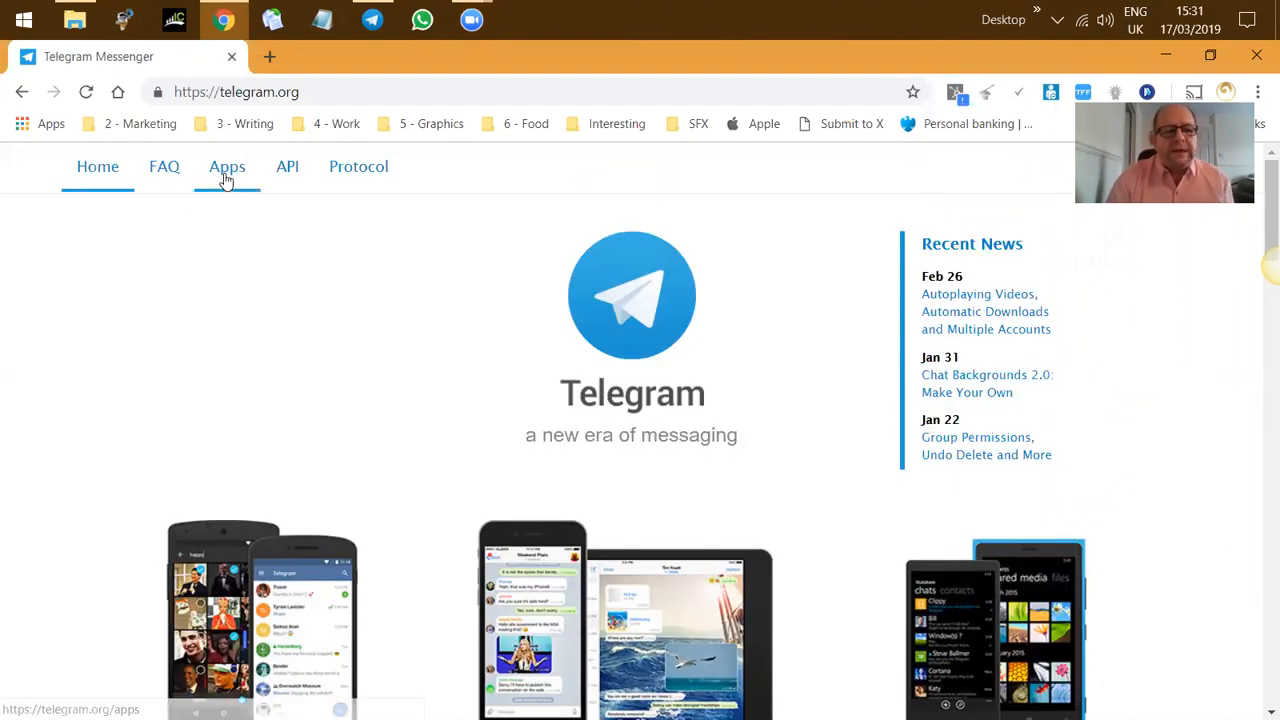
# Show telegram.org's Applications page listing mobile, desktop and web Telegram versions.
pyautogui.click(228, 166)
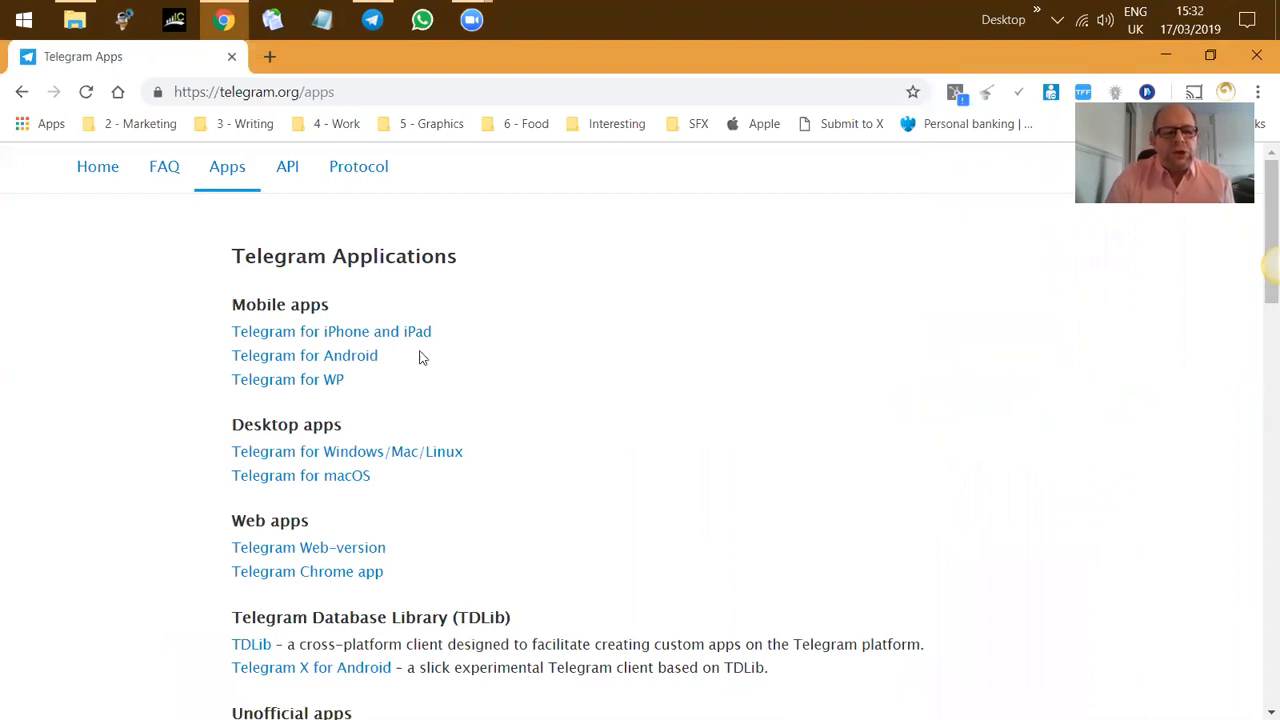
pyautogui.moveTo(332, 332)
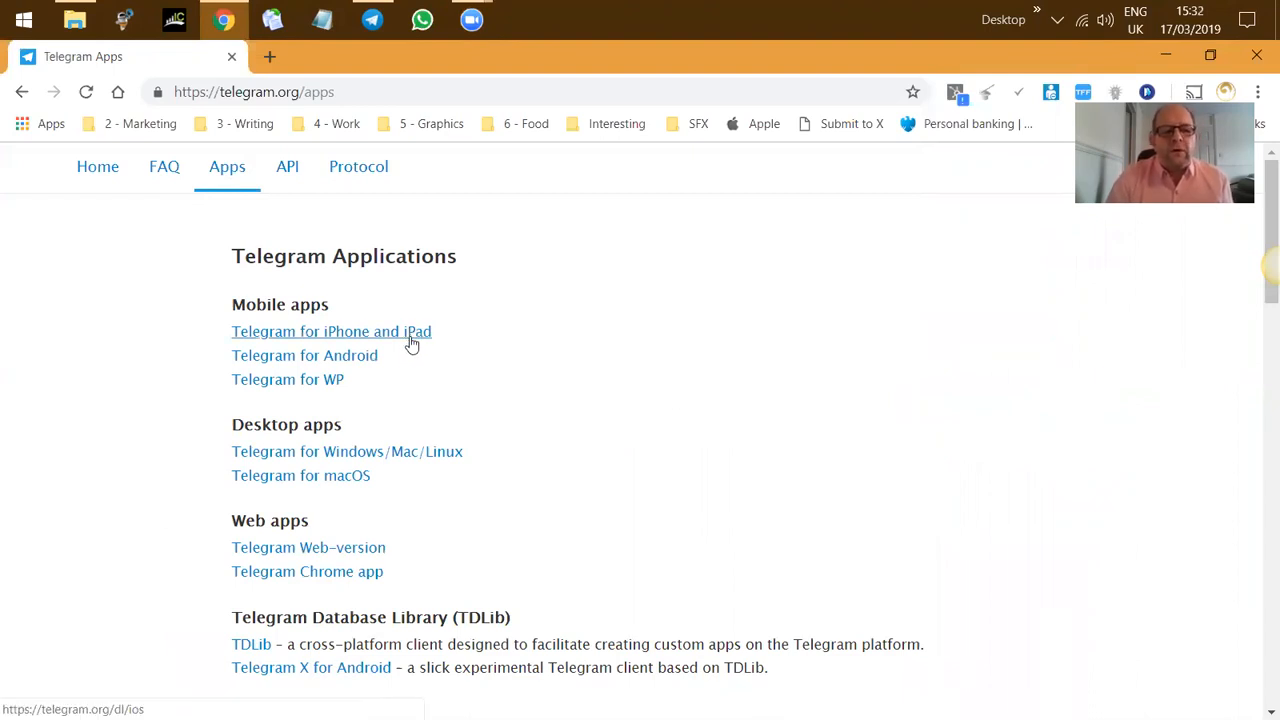
pyautogui.moveTo(304, 356)
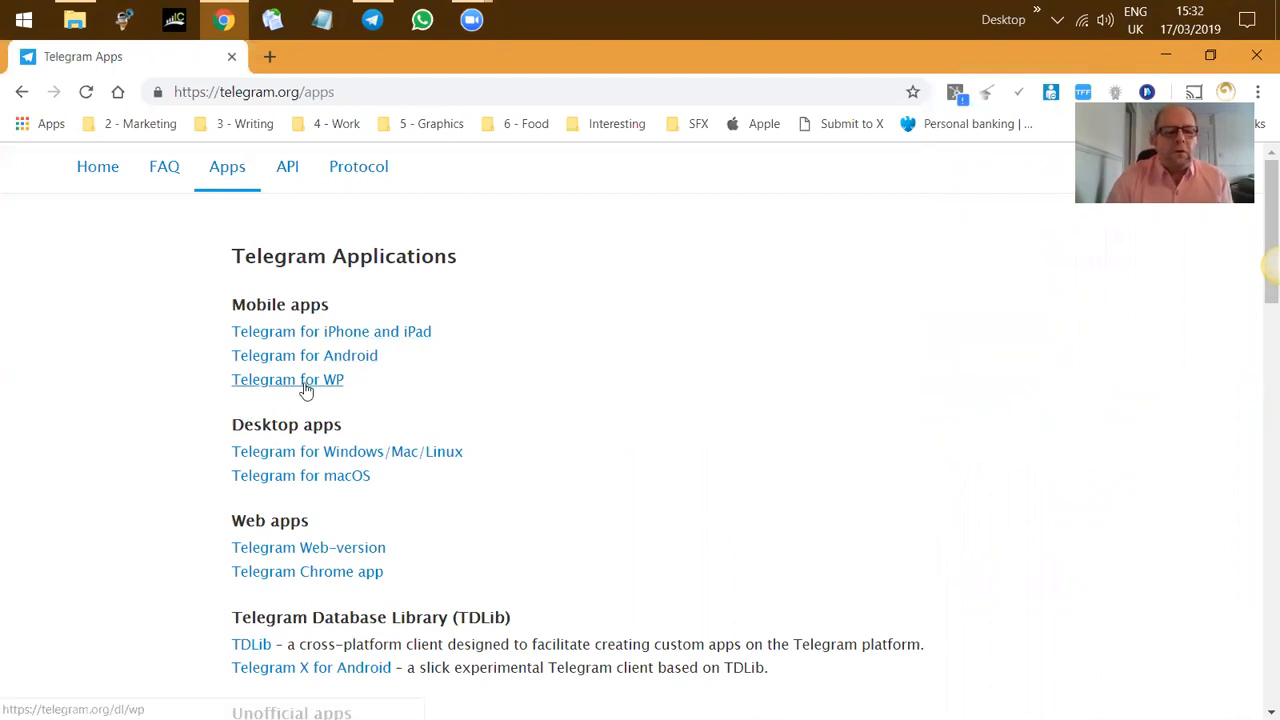
pyautogui.moveTo(90, 464)
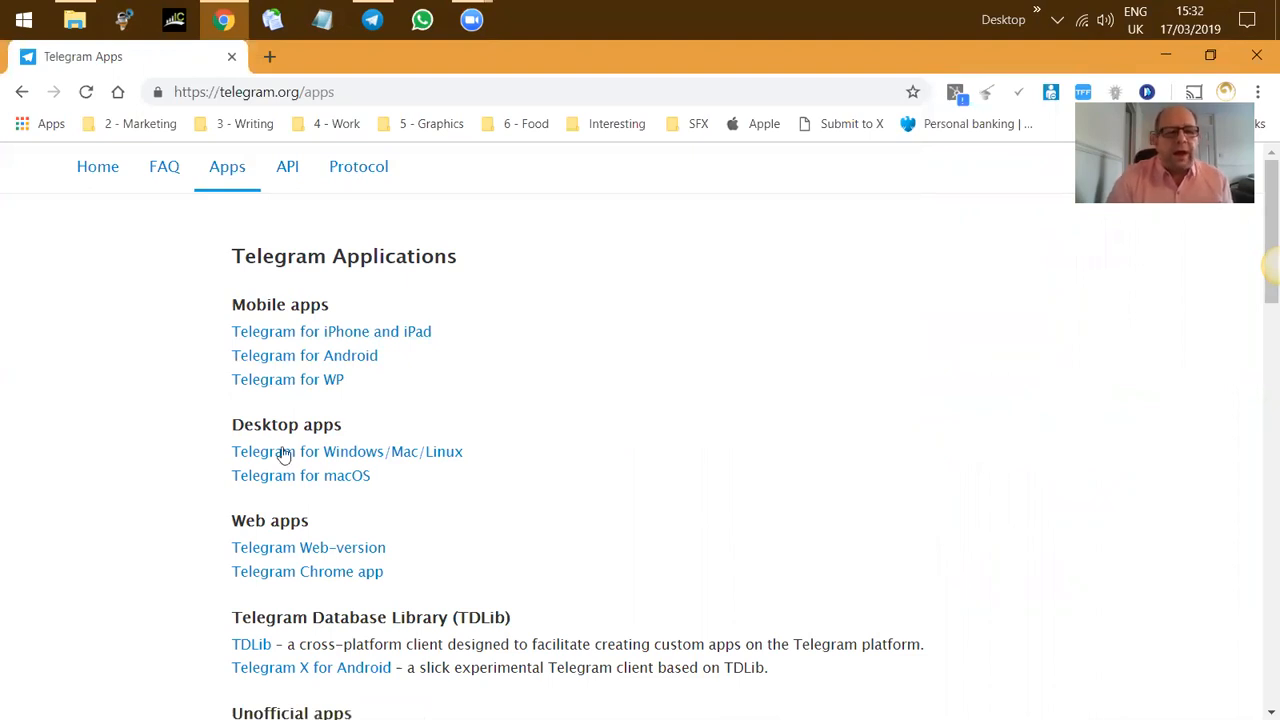
pyautogui.moveTo(340, 460)
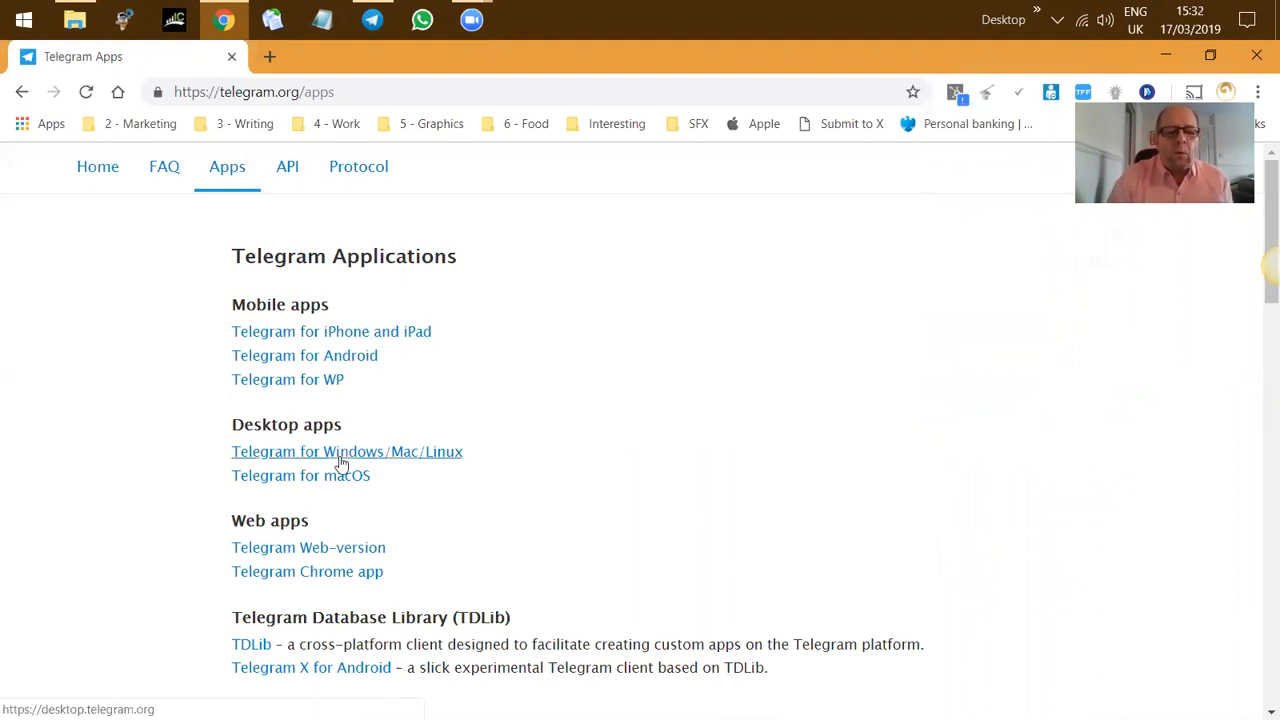
pyautogui.moveTo(468, 448)
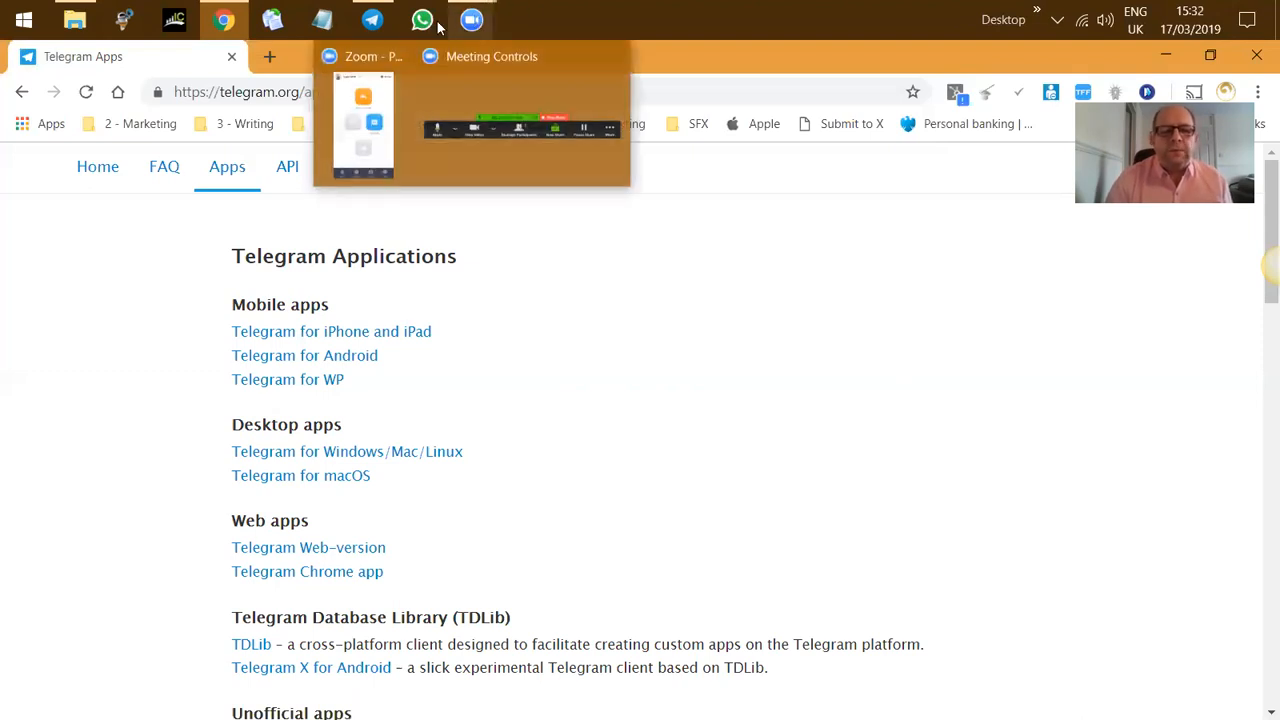
# Switch to Telegram Desktop with the Kuvera_FX_bot subscription-payment chat open.
pyautogui.click(372, 20)
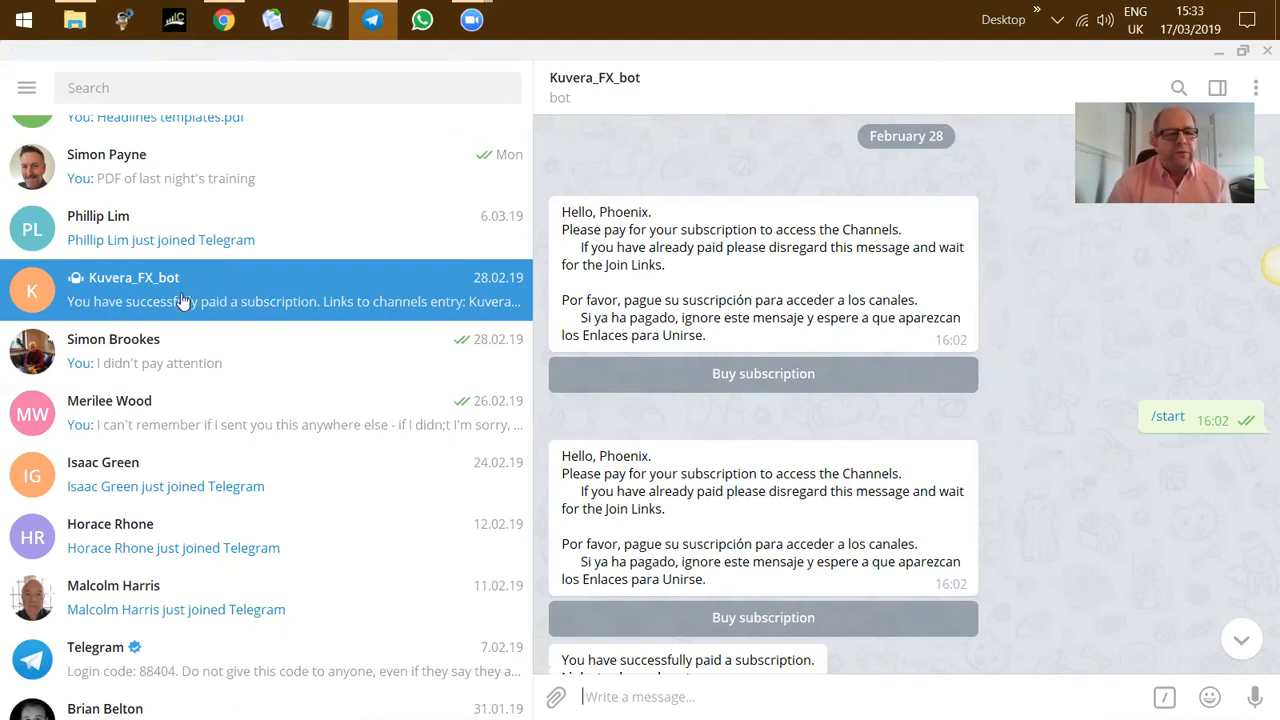
pyautogui.moveTo(168, 292)
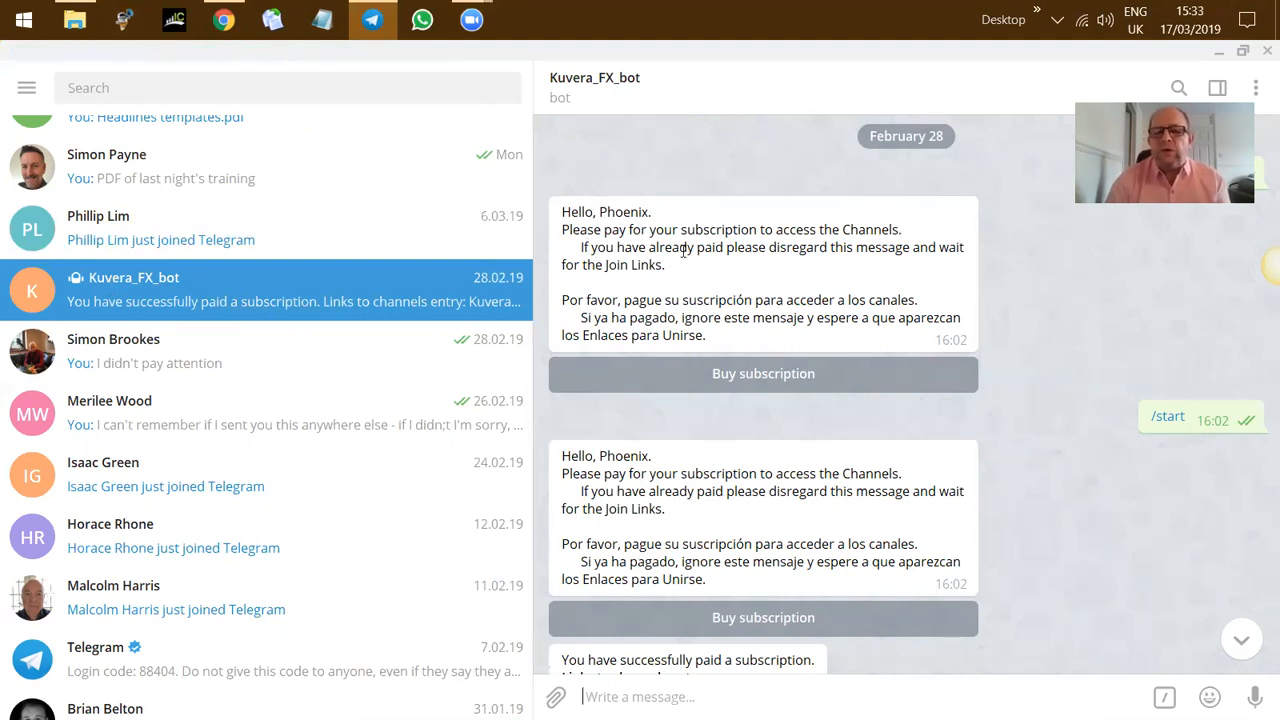
pyautogui.moveTo(776, 284)
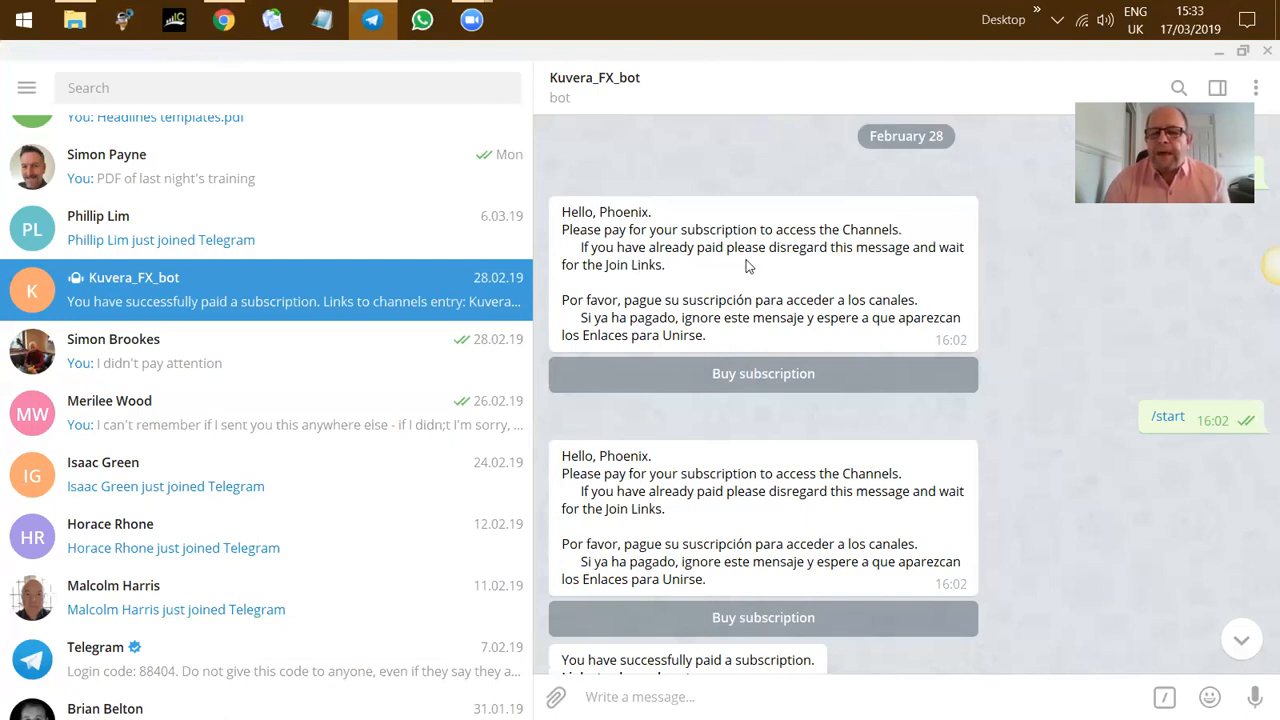
pyautogui.moveTo(840, 268)
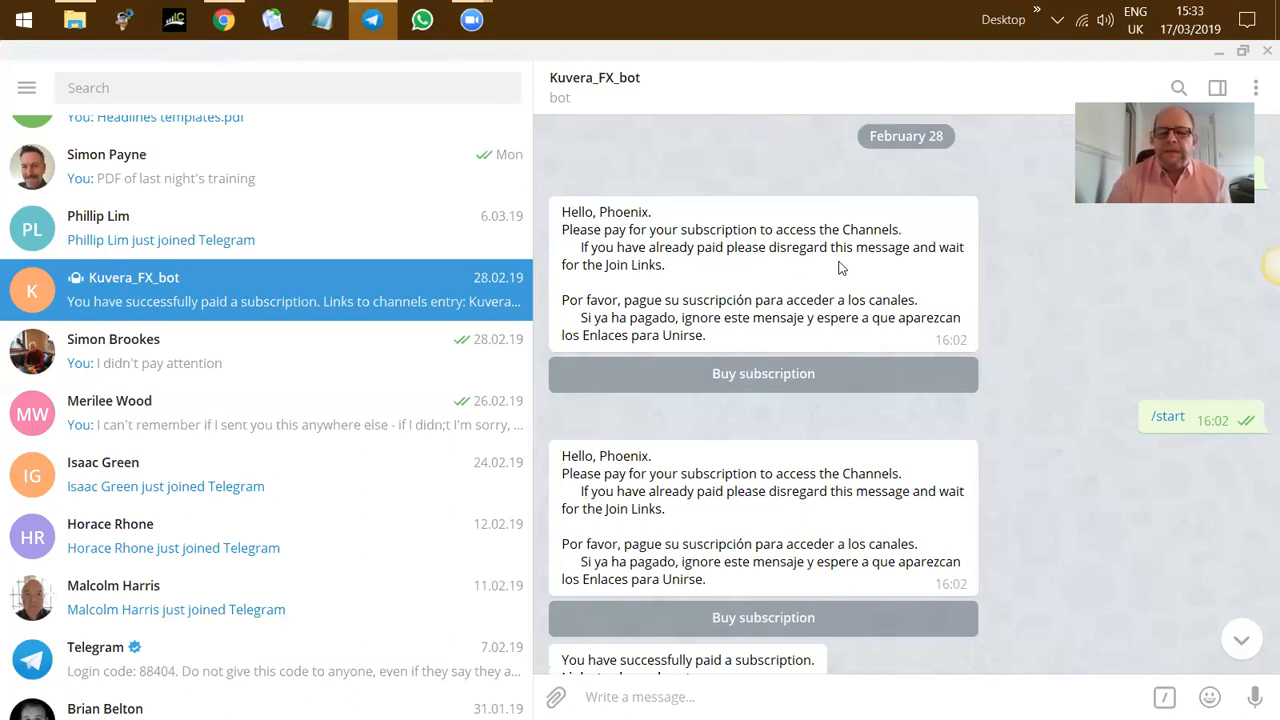
pyautogui.moveTo(996, 282)
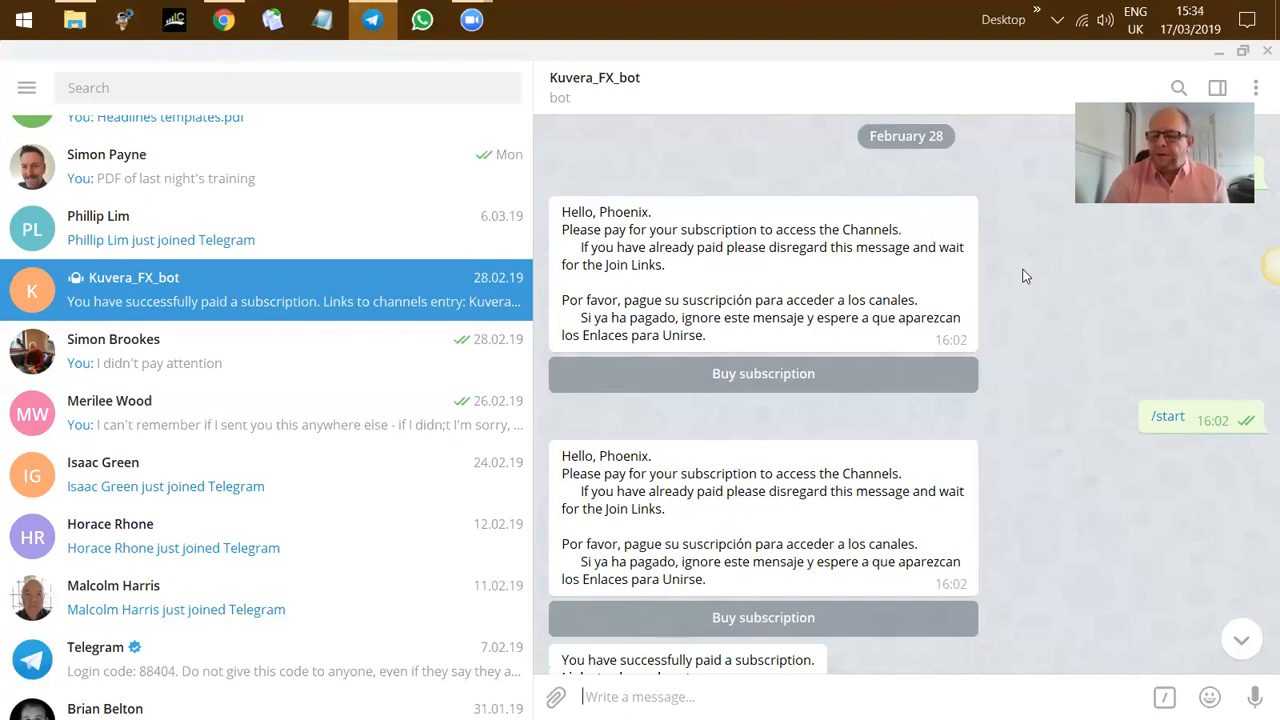
# Scroll the Kuvera_FX_bot chat down to the successful-payment message listing Kuvera channel links.
pyautogui.scroll(-3)
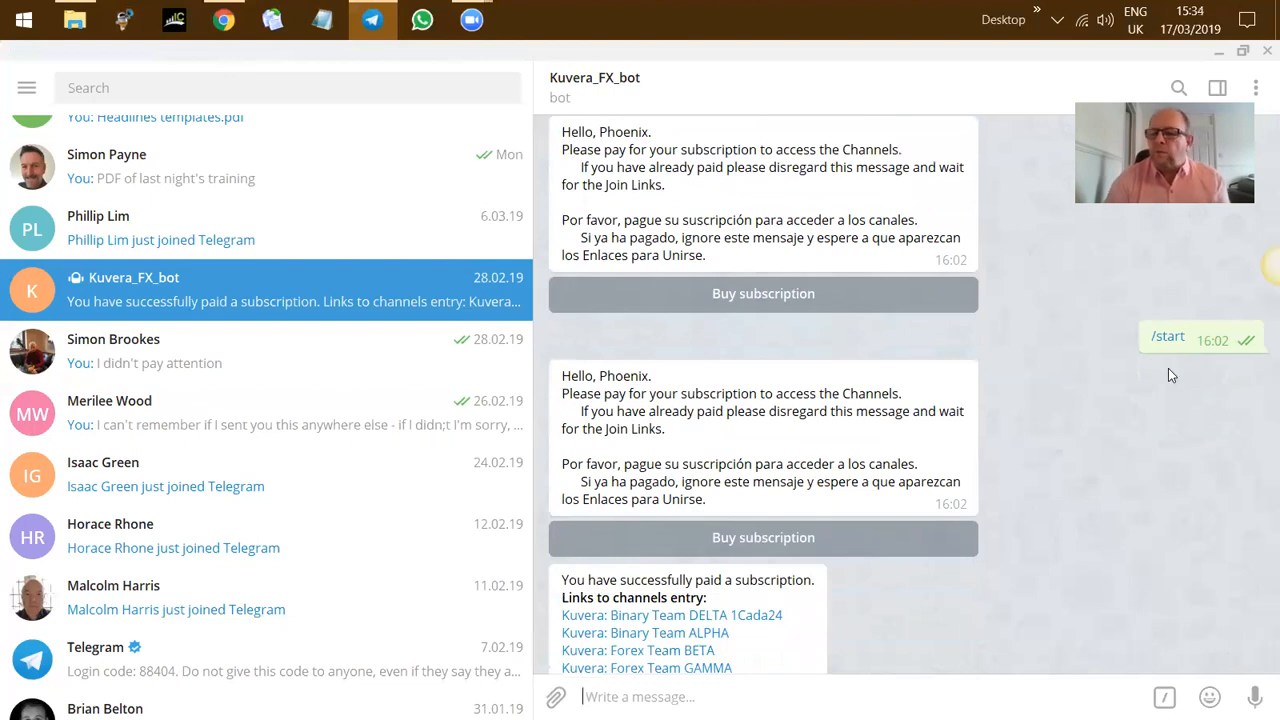
pyautogui.moveTo(1036, 332)
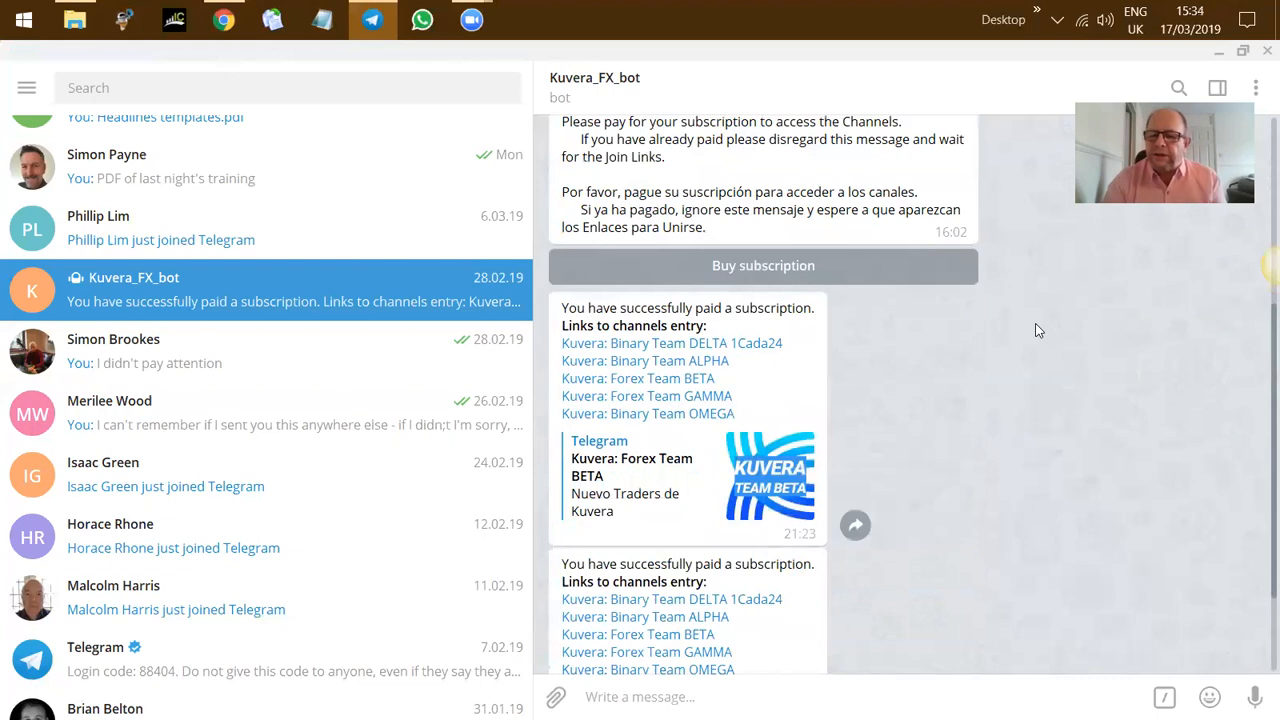
pyautogui.scroll(-3)
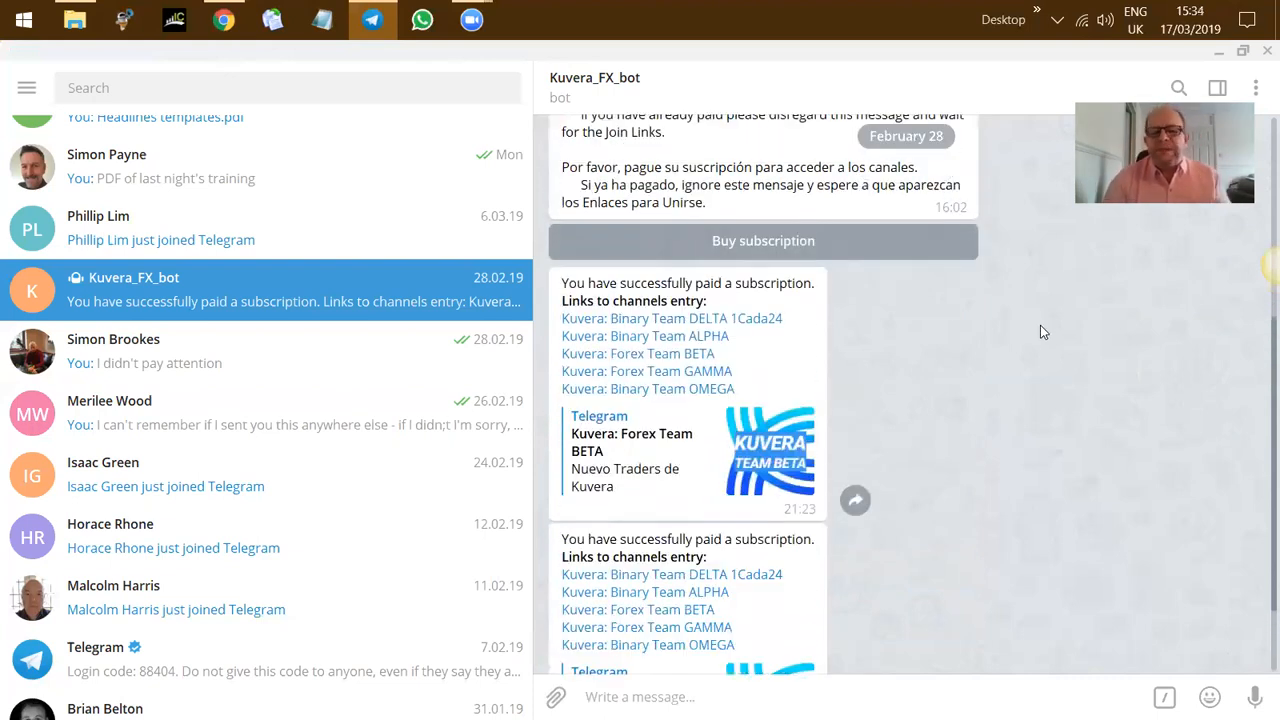
pyautogui.moveTo(1048, 336)
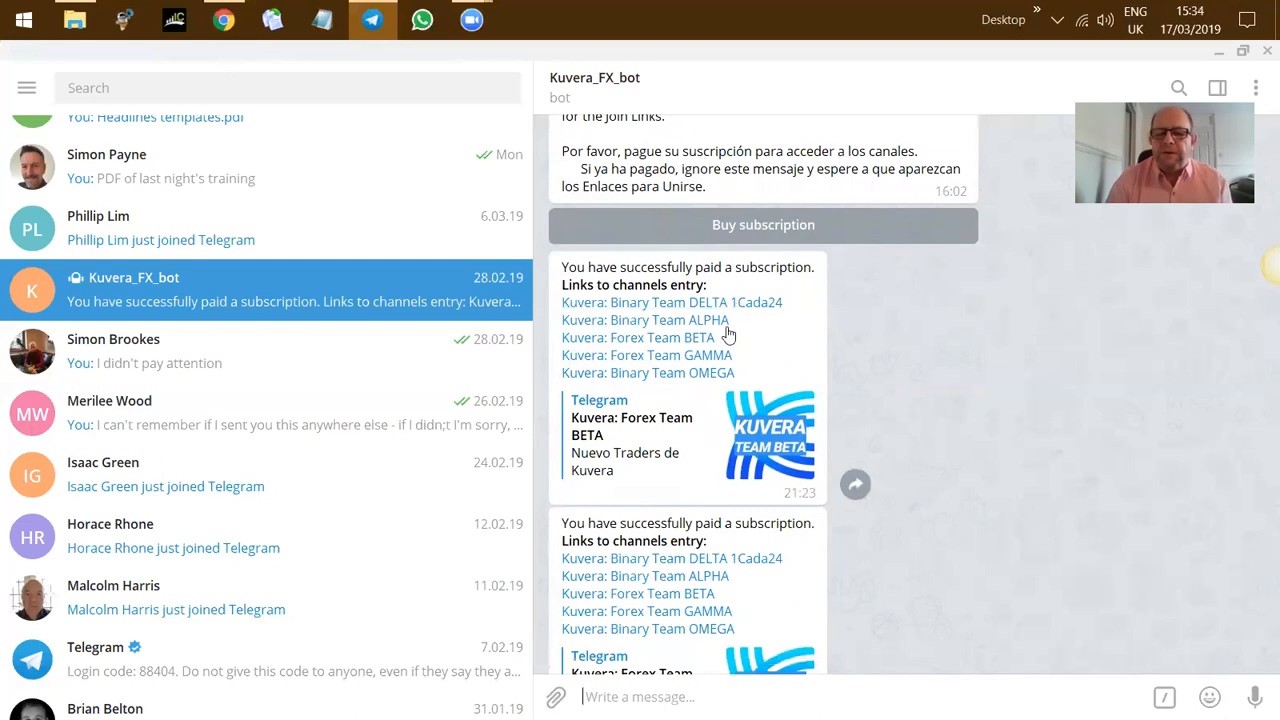
pyautogui.moveTo(814, 376)
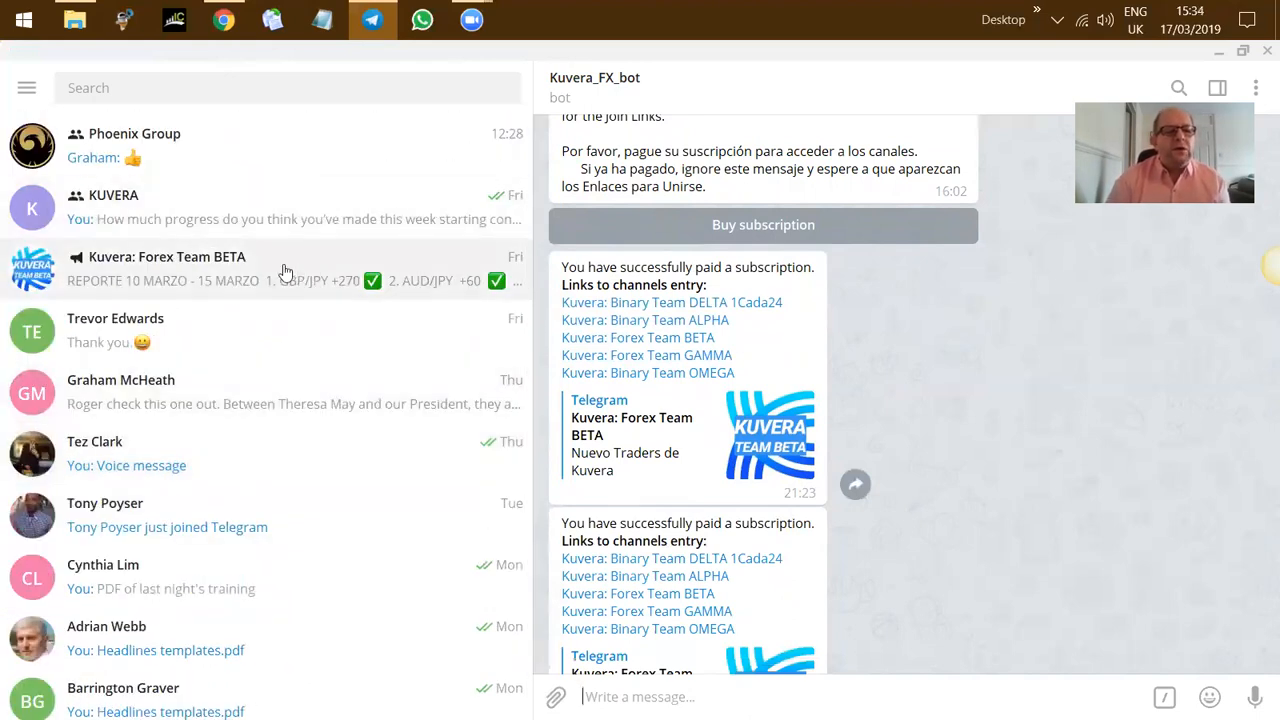
# View the Kuvera: Forex Team BETA channel's trade alerts down to the 10–15 March report.
pyautogui.click(168, 268)
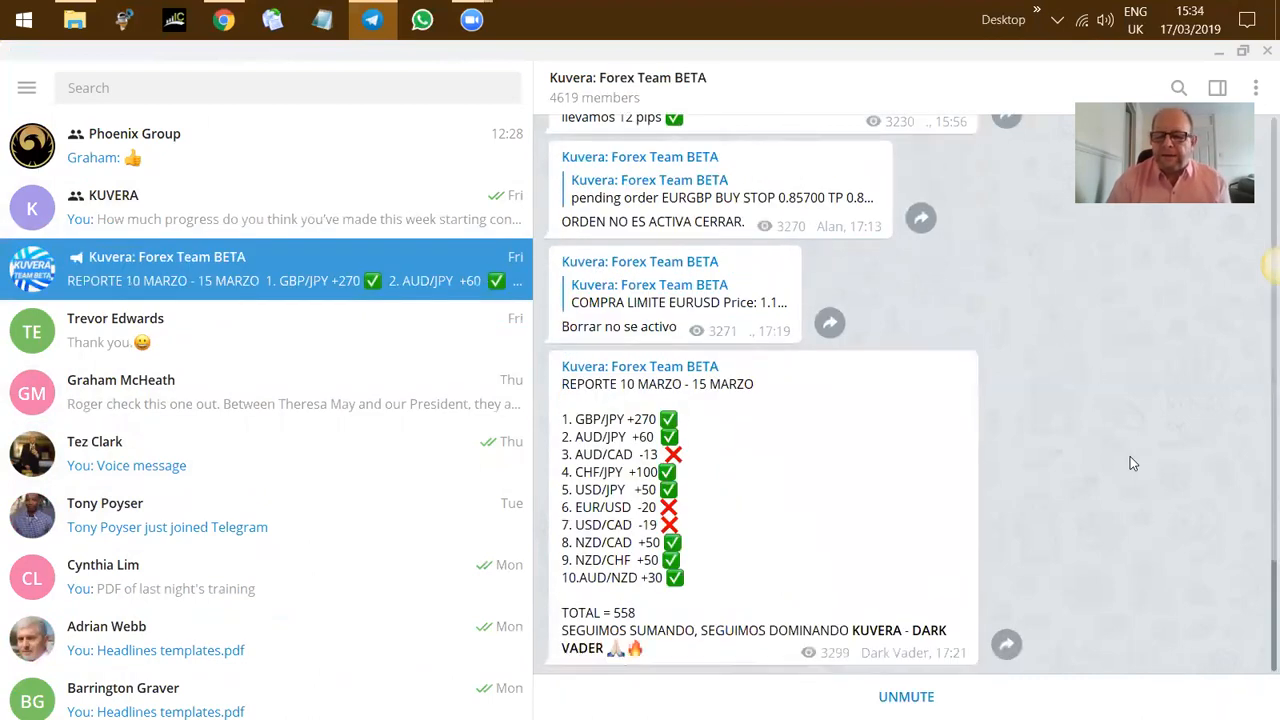
pyautogui.scroll(-3)
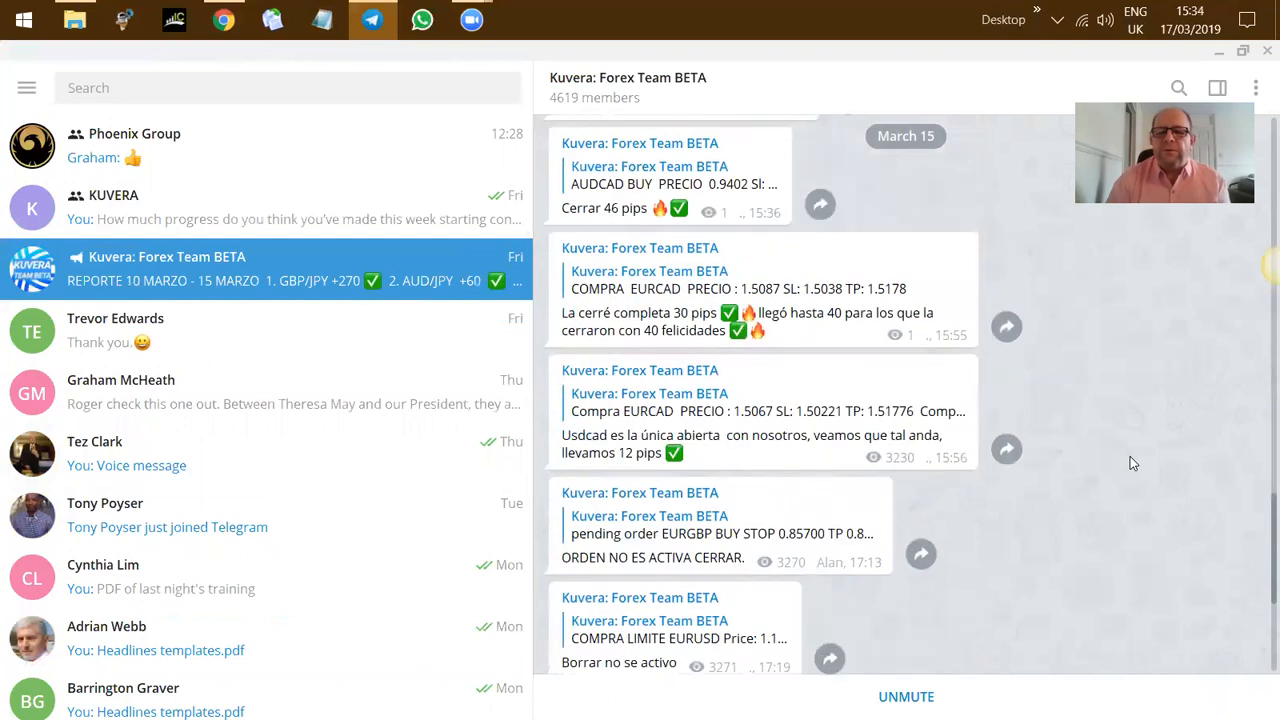
pyautogui.scroll(-3)
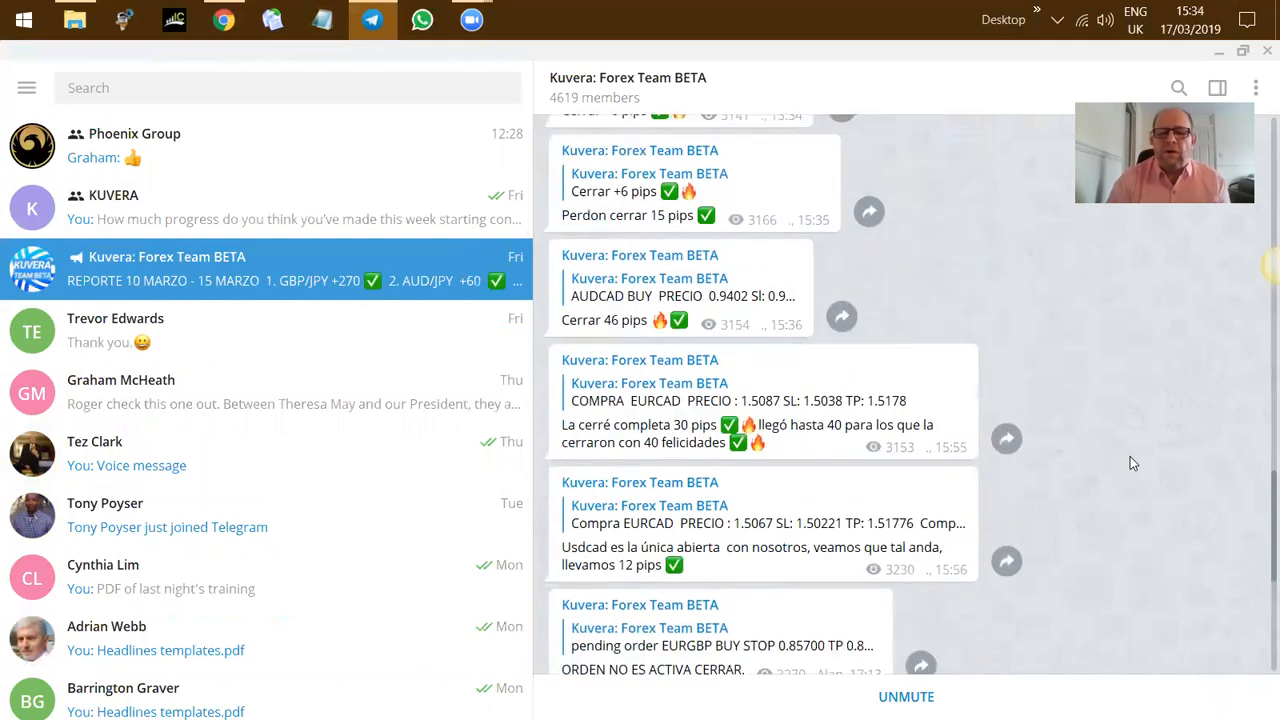
pyautogui.scroll(-3)
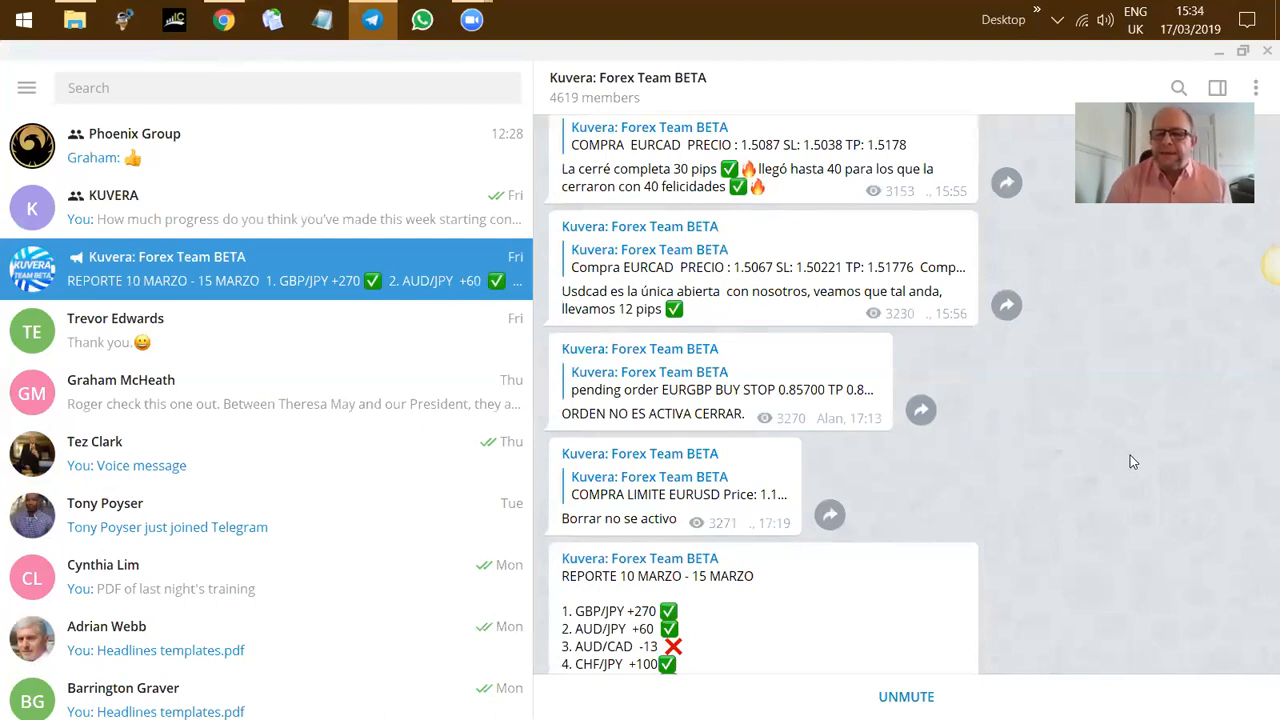
pyautogui.scroll(-3)
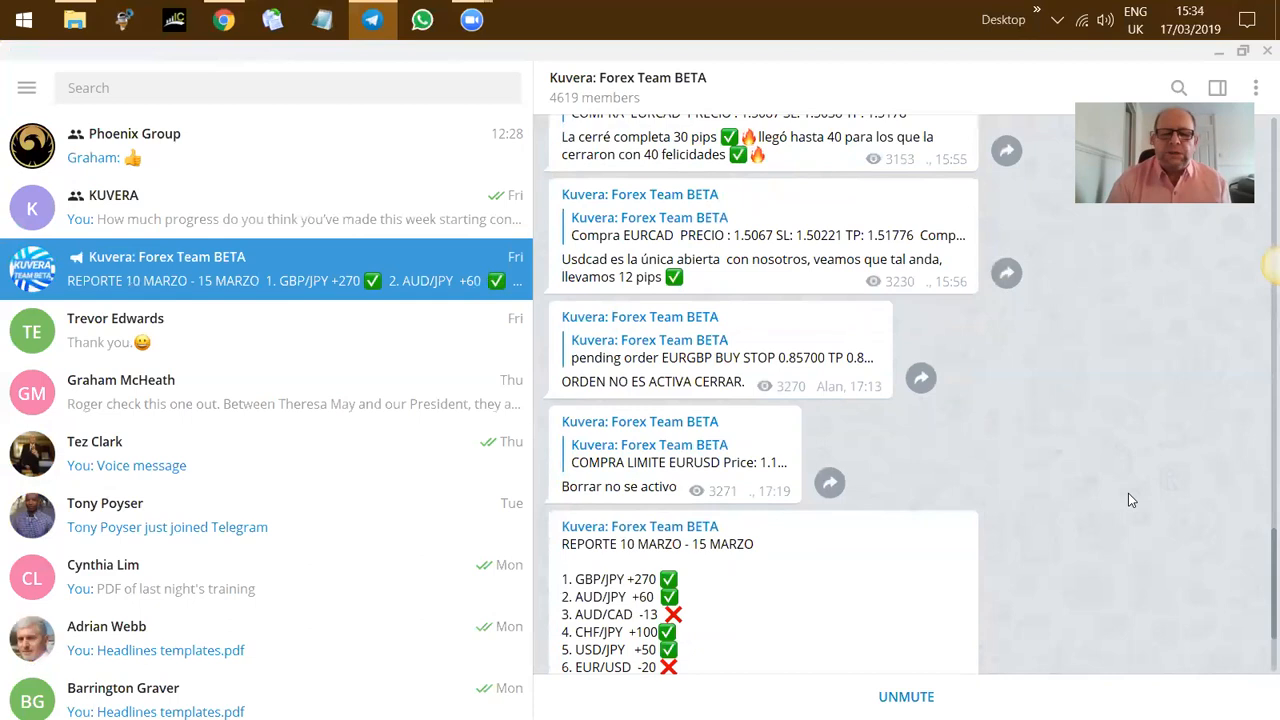
pyautogui.scroll(-3)
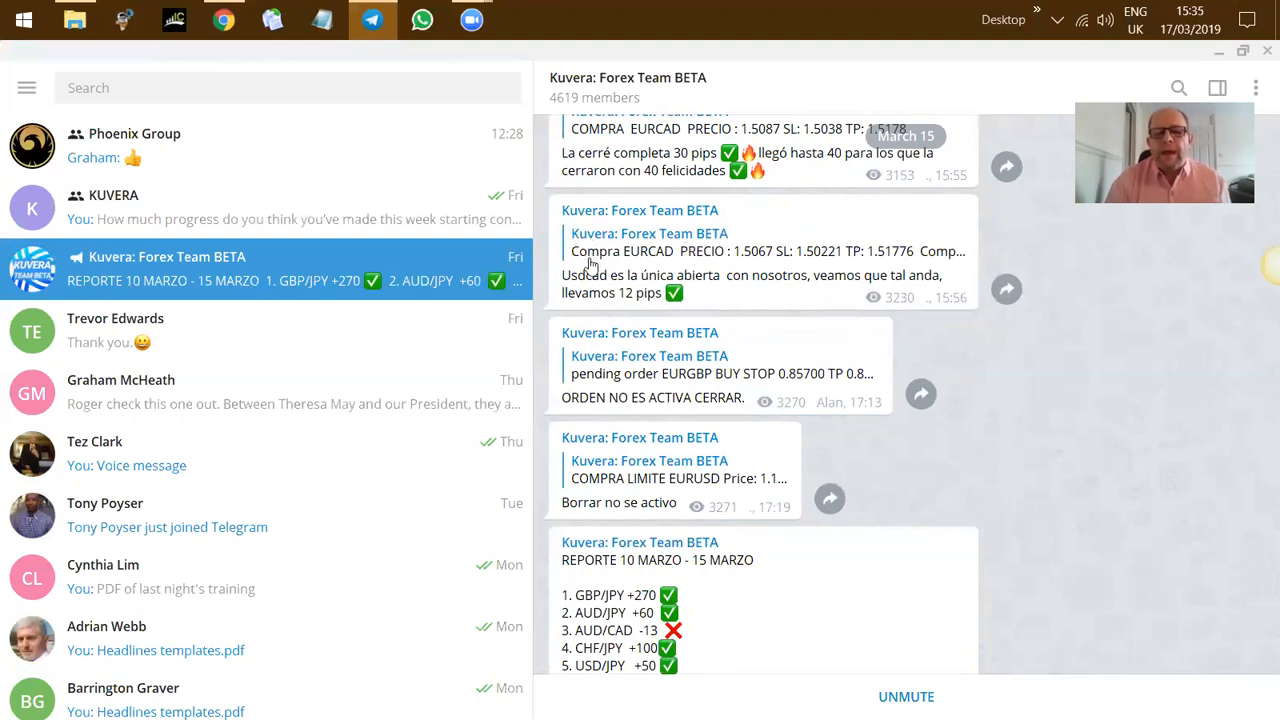
pyautogui.moveTo(744, 296)
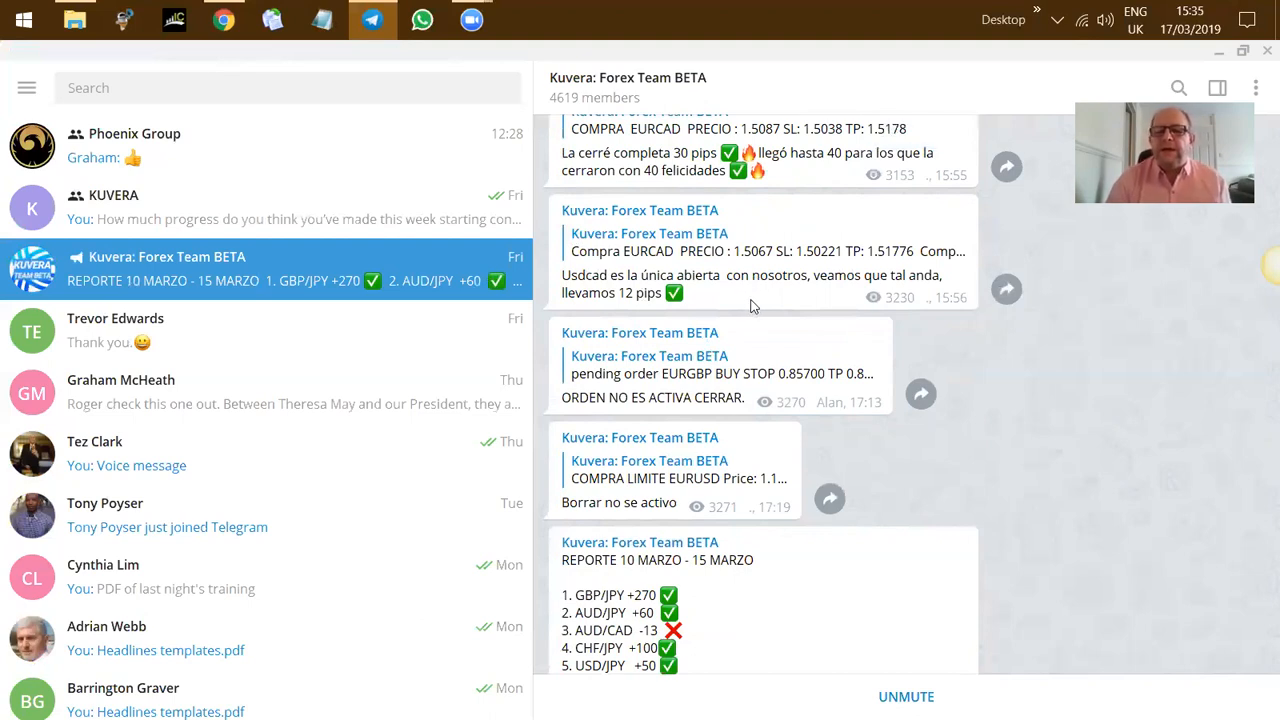
pyautogui.moveTo(1010, 432)
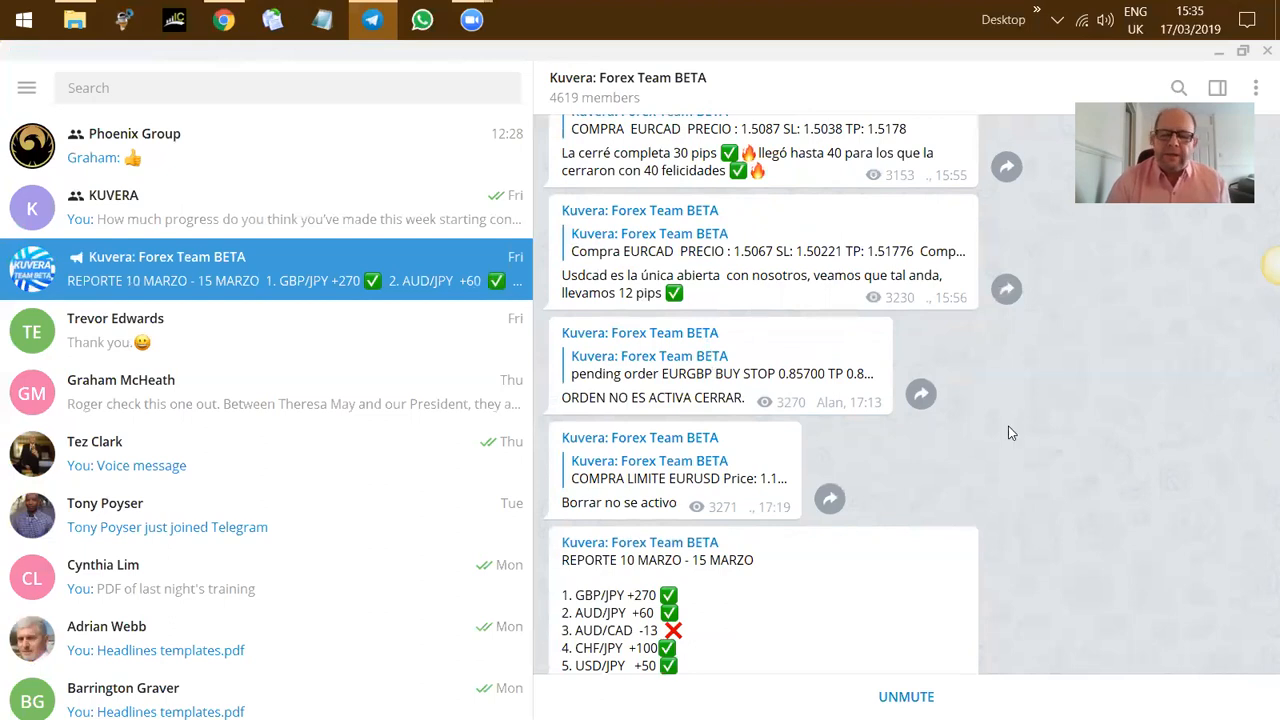